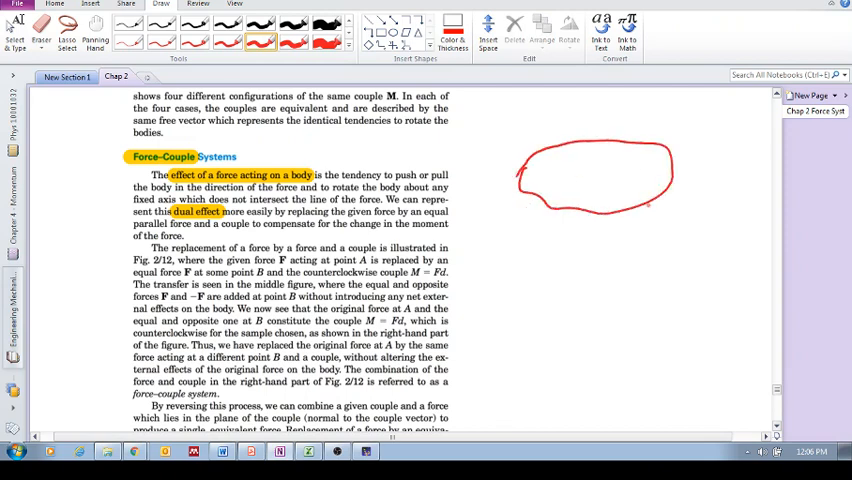
Draw an upward red arrow into the bottom of the body oval, labelled F
{"action": "left_click_drag", "start_coordinate": [640, 240], "coordinate": [643, 190]}
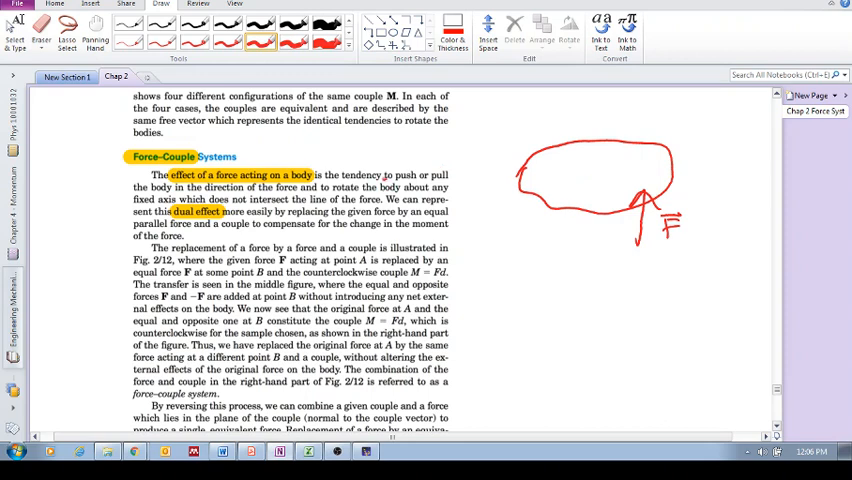
Underline 'to push or pull' in red in the Force-Couple Systems paragraph
{"action": "left_click_drag", "start_coordinate": [385, 175], "coordinate": [448, 175]}
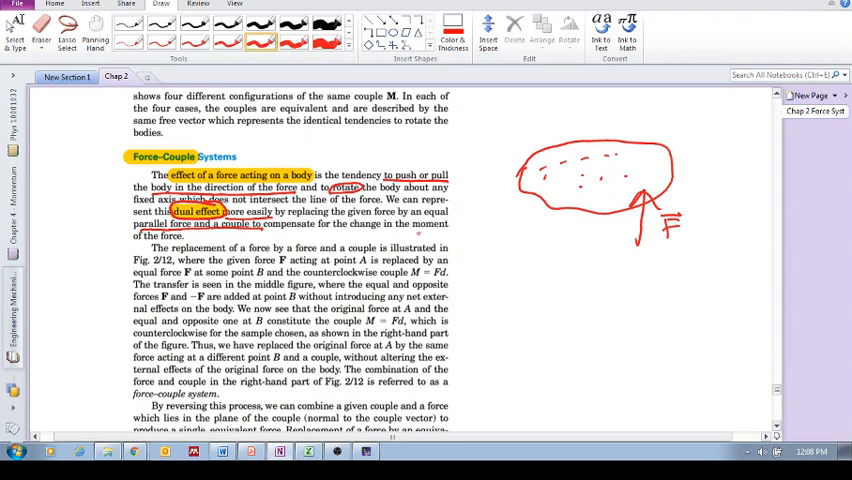
Scroll down the page to Figure 2/12
{"action": "scroll", "scroll_direction": "down", "scroll_amount": 3}
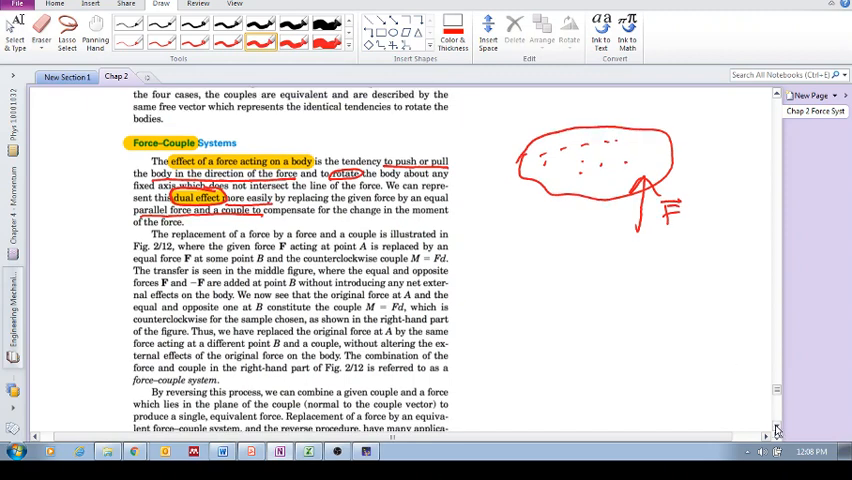
{"action": "scroll", "scroll_direction": "down", "scroll_amount": 3}
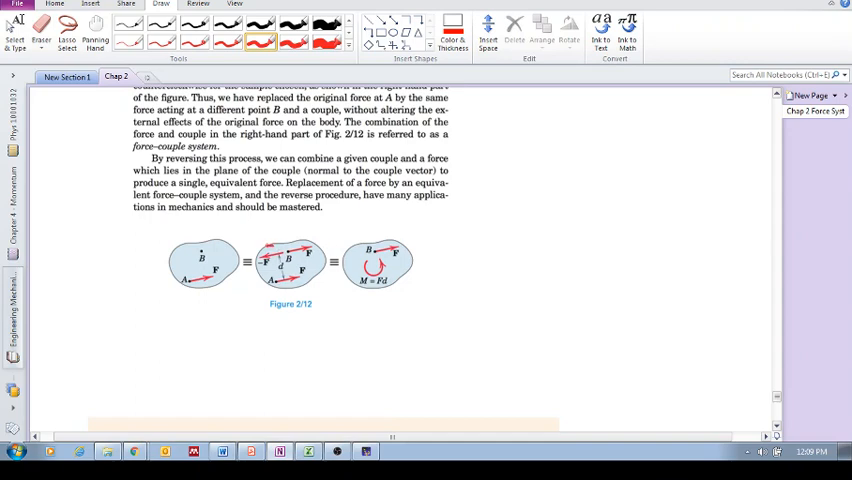
Circle the middle body of Figure 2/12, with its opposite force pair, in red
{"action": "left_click_drag", "start_coordinate": [263, 248], "coordinate": [290, 285]}
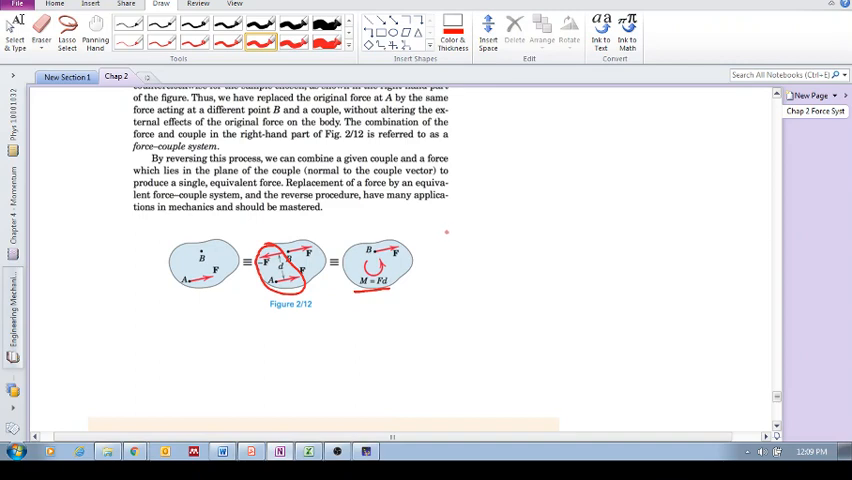
Write 'Couple Moments FREE' beside Figure 2/12 and underline 'force–couple system' above
{"action": "type", "text": "Couple Moments"}
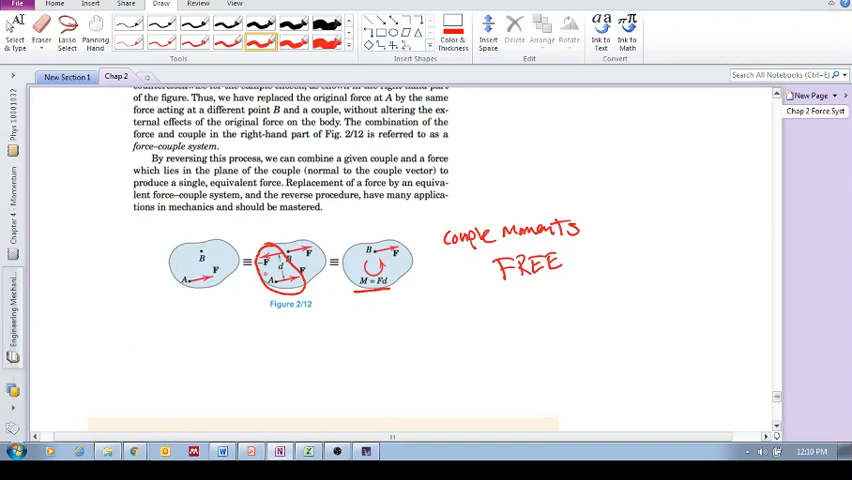
{"action": "mouse_move", "coordinate": [430, 319]}
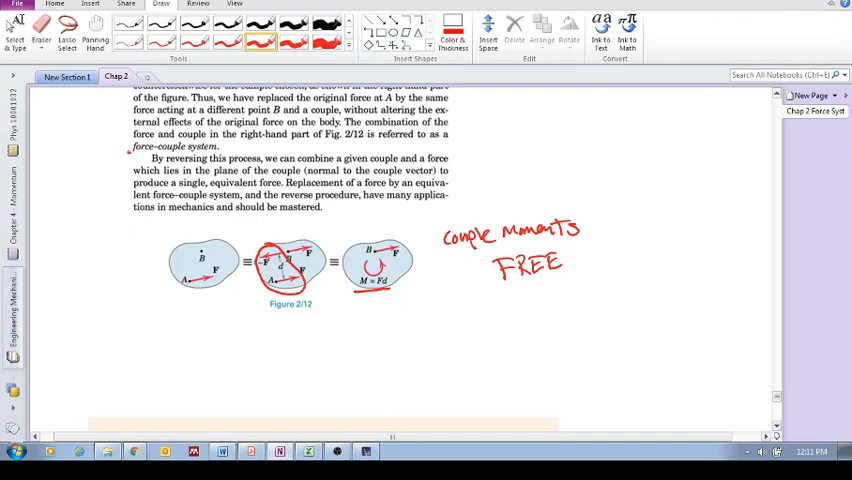
{"action": "left_click_drag", "start_coordinate": [130, 148], "coordinate": [222, 146]}
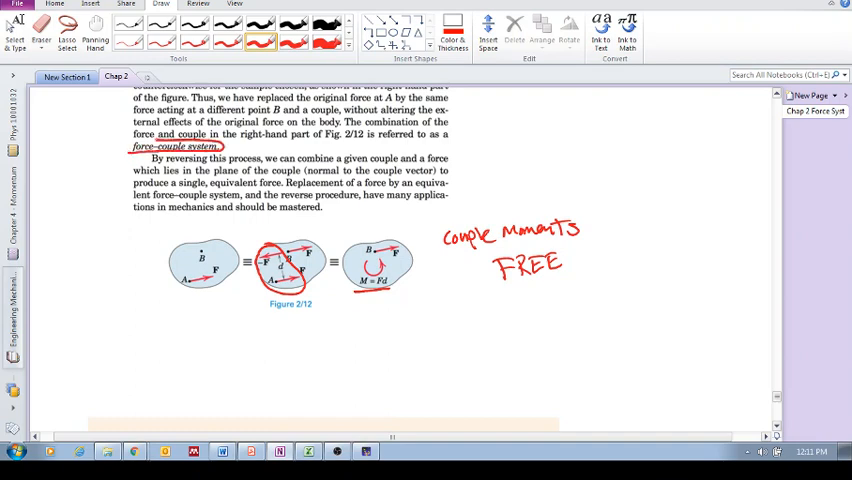